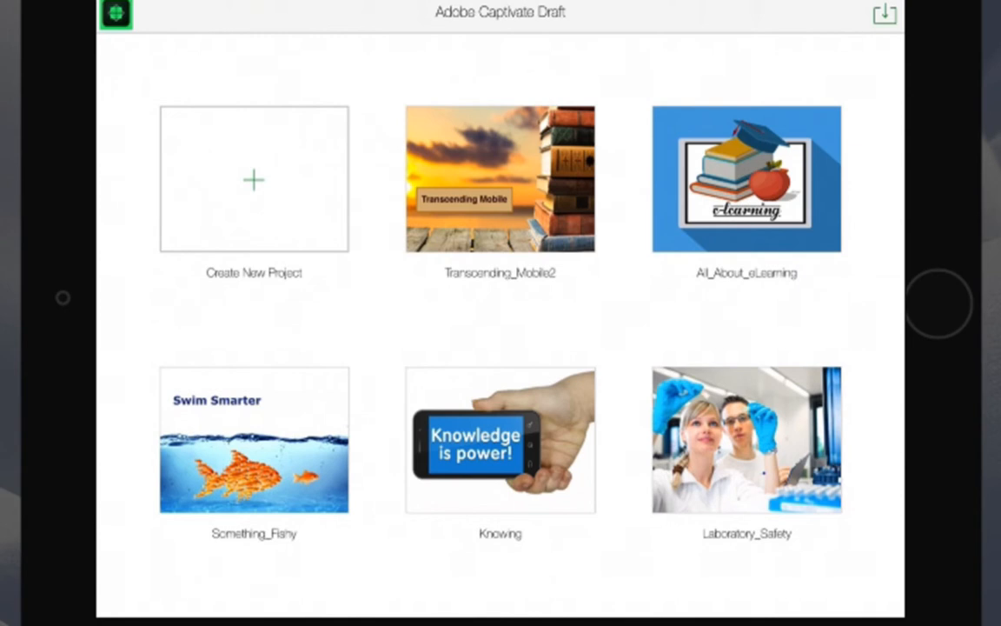
Select the Transcending_Mobile2 project tile to reveal its action bar
left_click(501, 177)
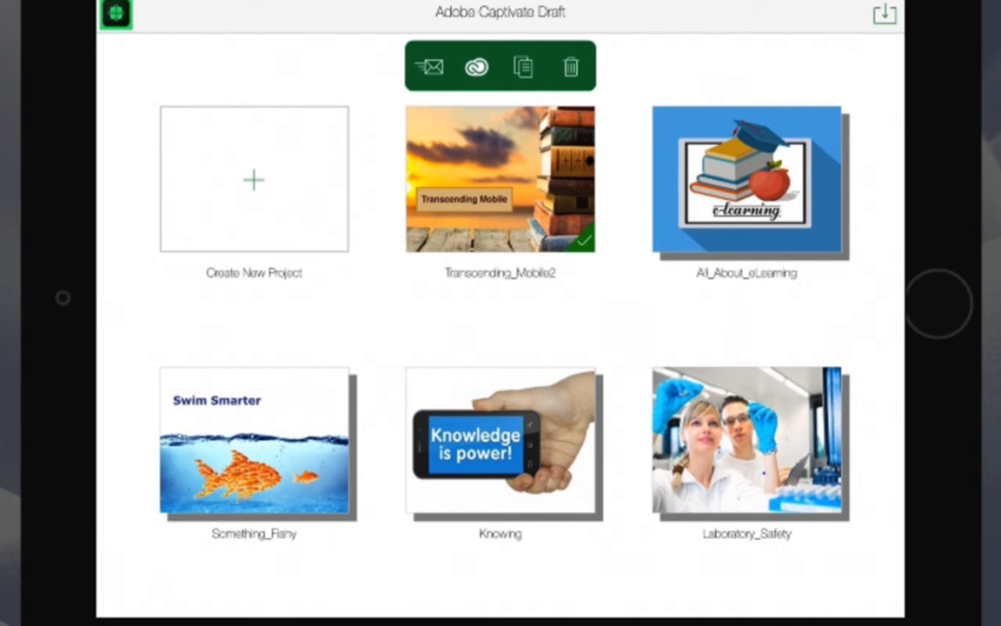
Send Transcending_Mobile2 for review with link expiring Aug 19, 2015, reviewers 'all'
left_click(427, 66)
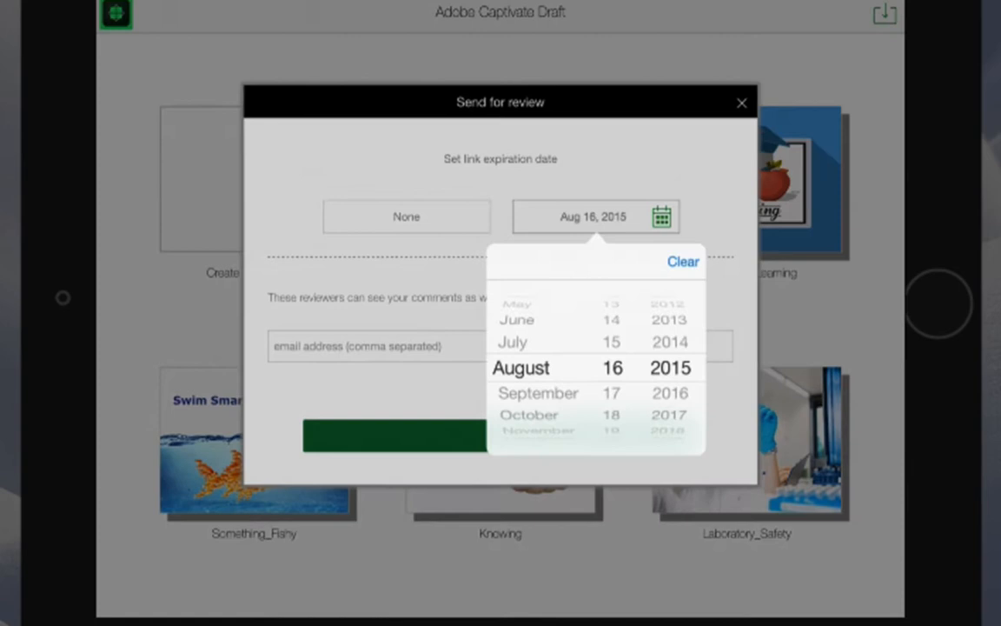
scroll("down", 3)
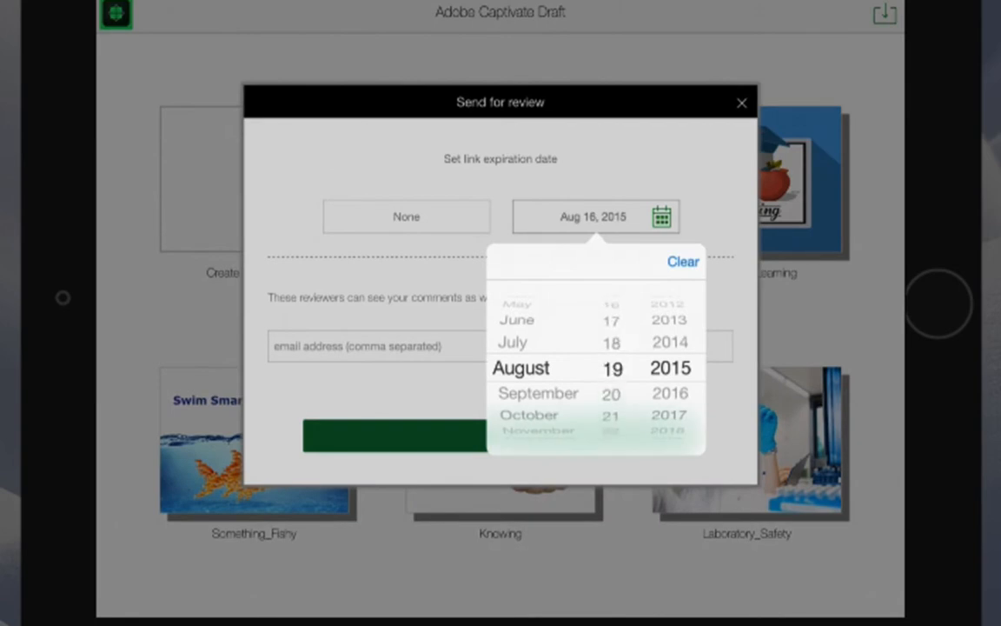
left_click(612, 369)
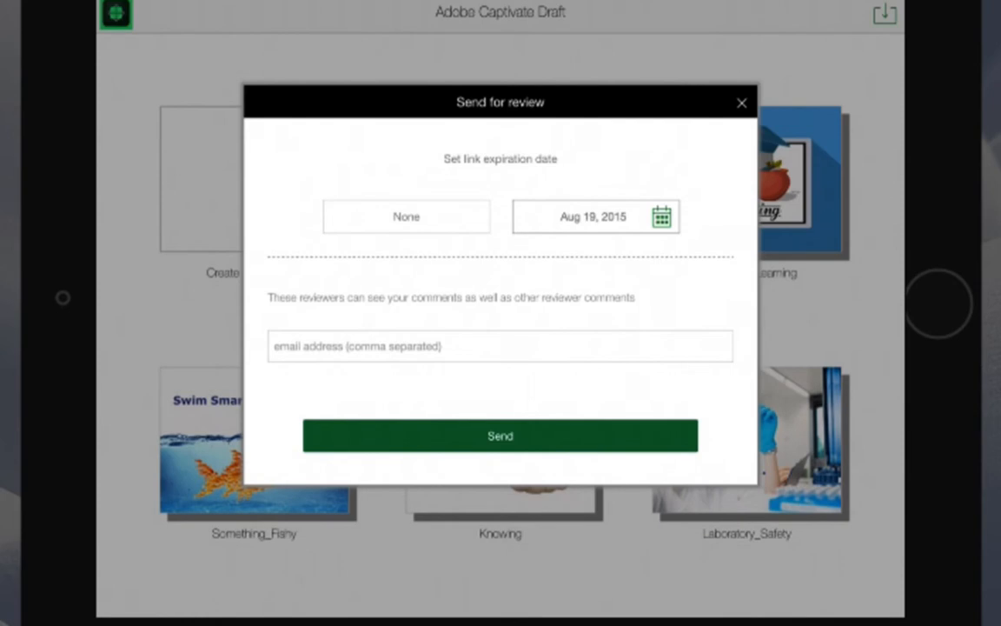
left_click(500, 346)
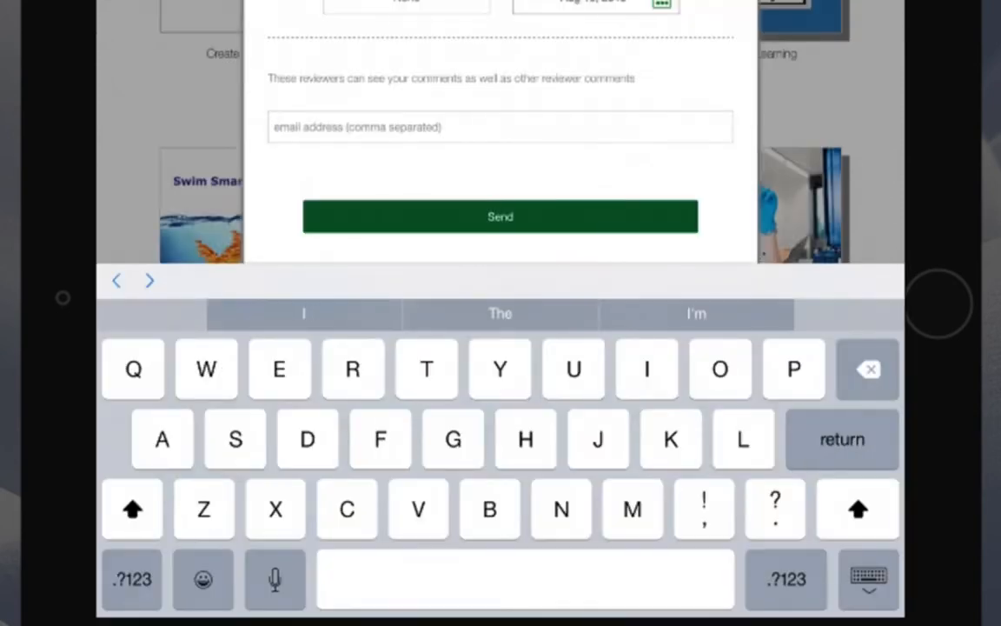
type("all")
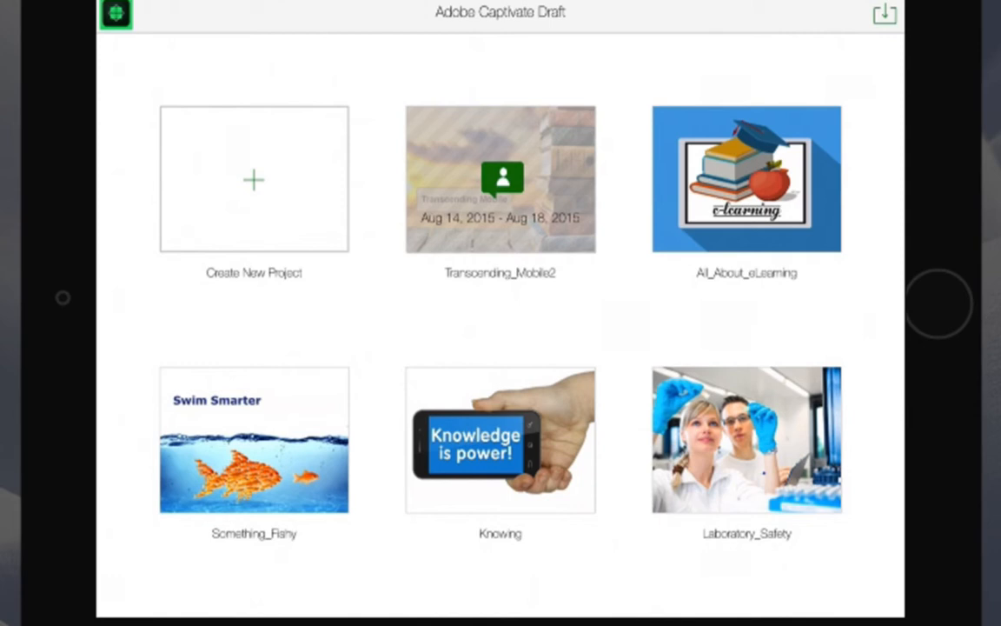
Open the in-review project and add the comment 'Type' on the title slide
left_click(501, 179)
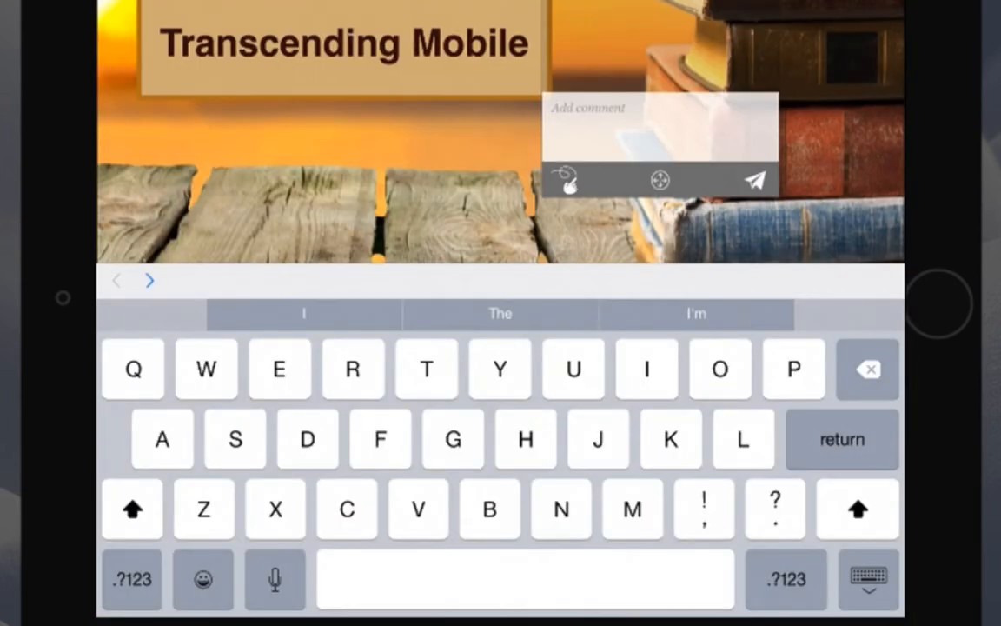
type("Type")
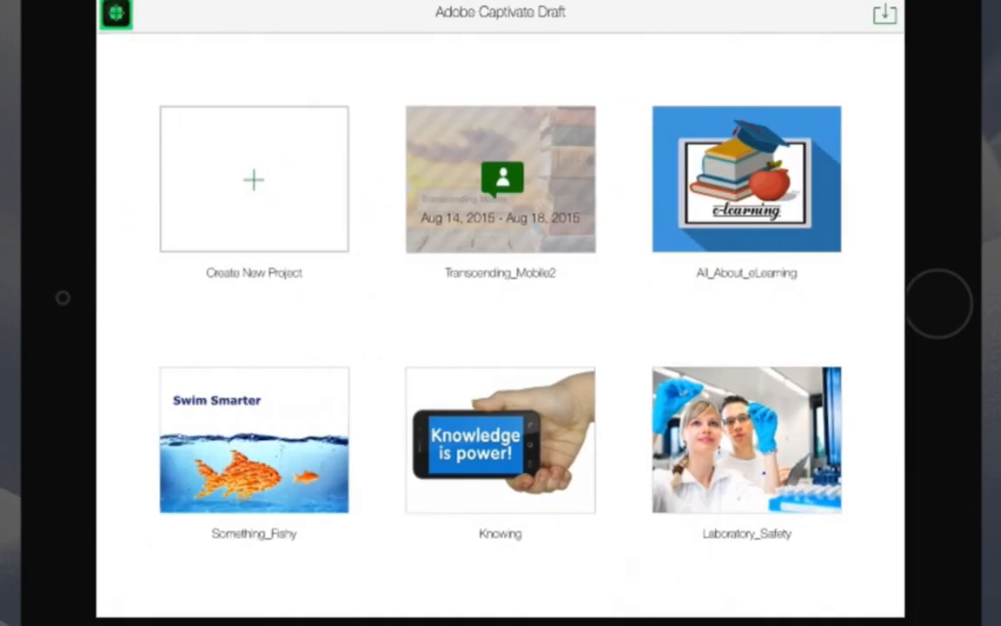
left_click(501, 178)
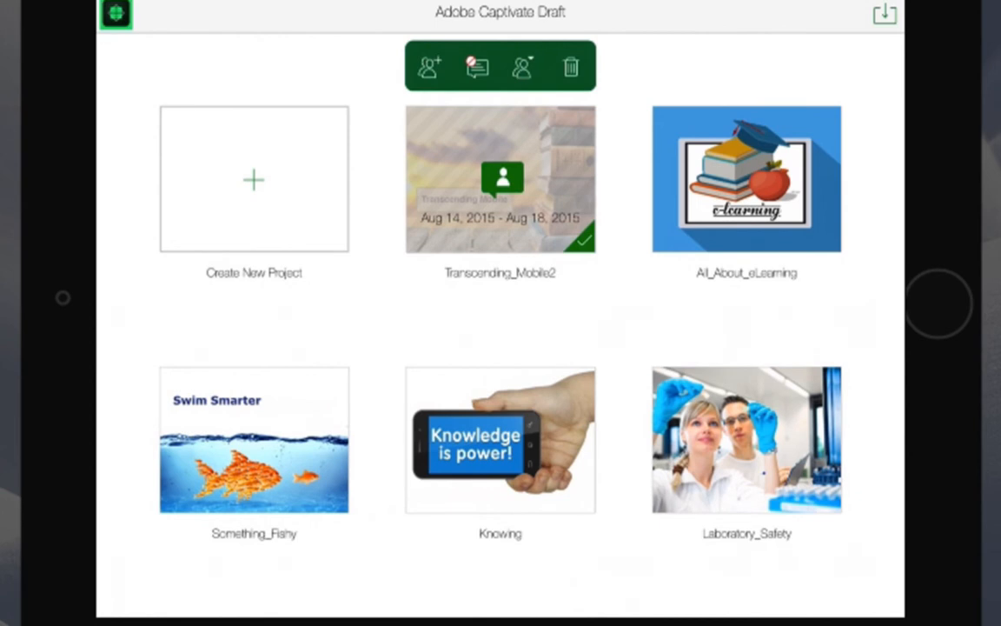
left_click(477, 68)
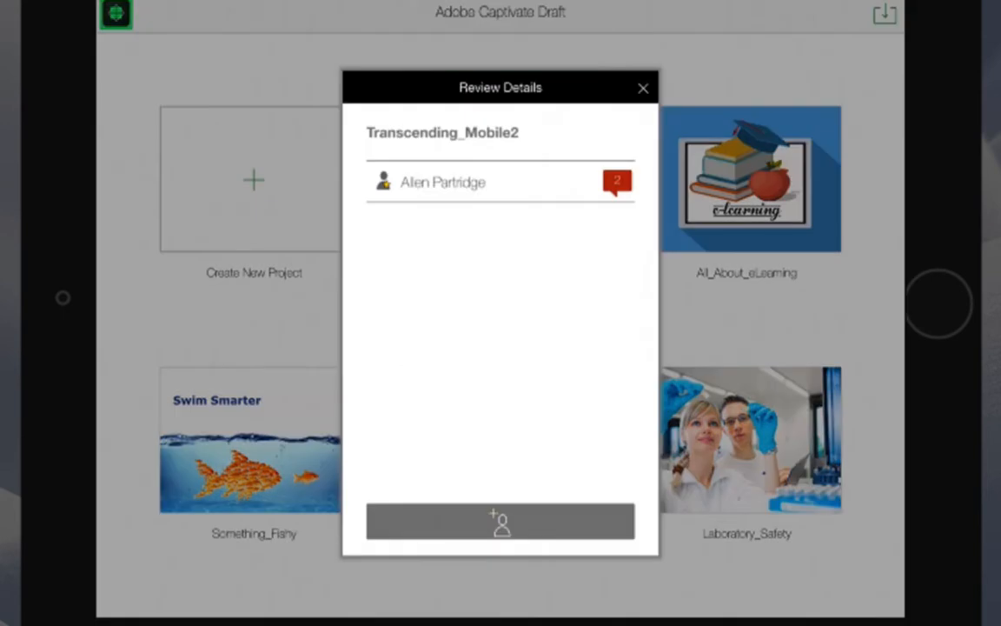
left_click(643, 87)
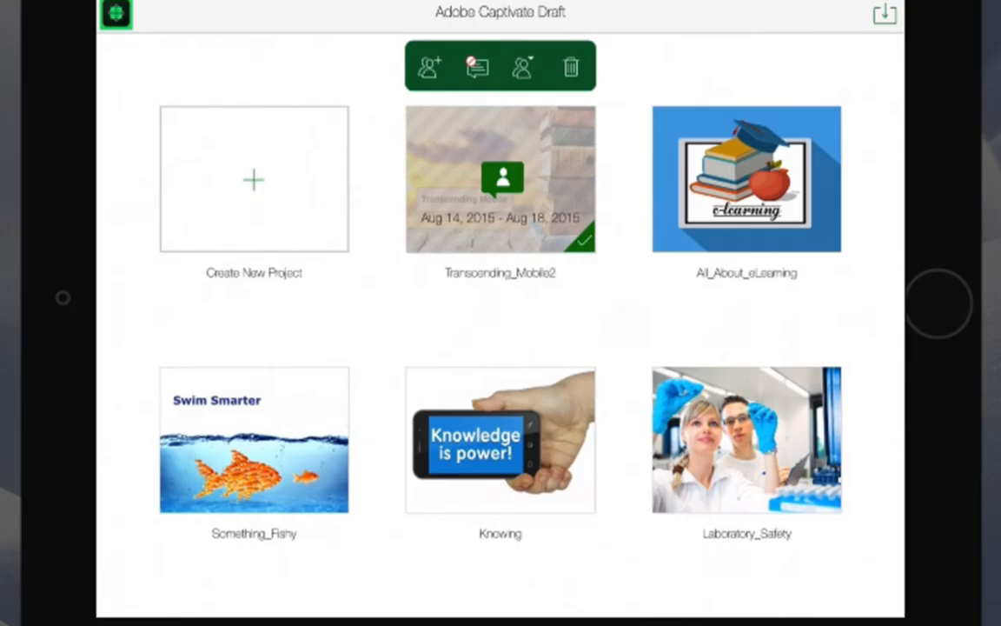
Retire the Transcending_Mobile2 review and confirm, leaving the title slide open
left_click(521, 66)
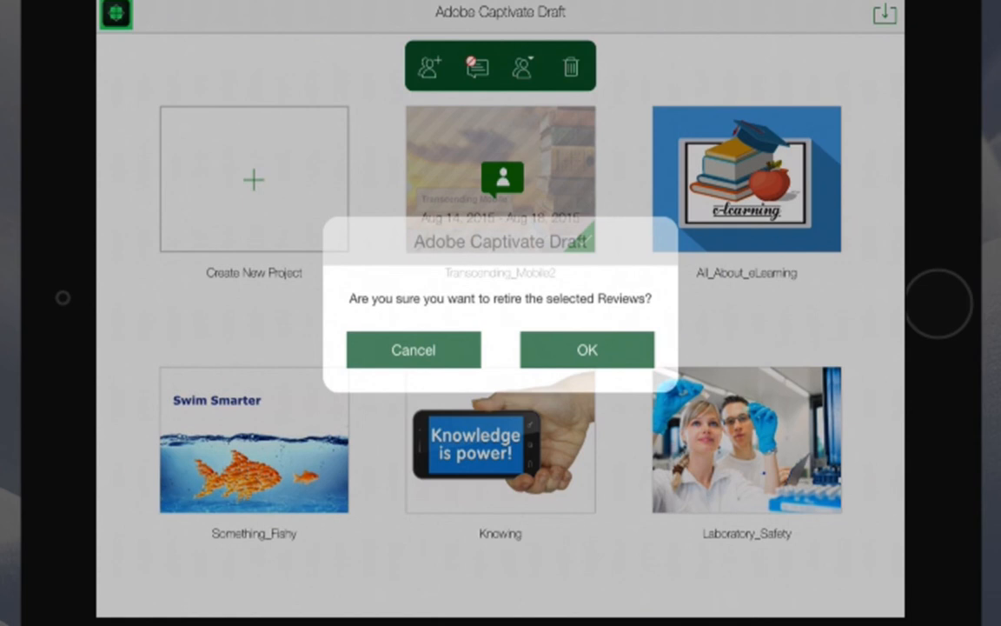
left_click(586, 350)
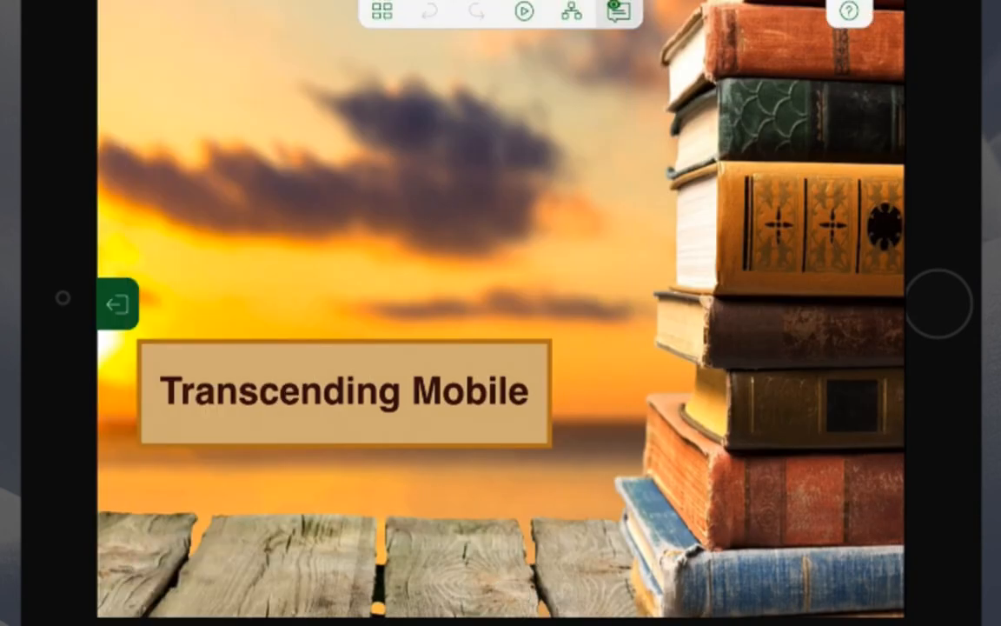
left_click(118, 302)
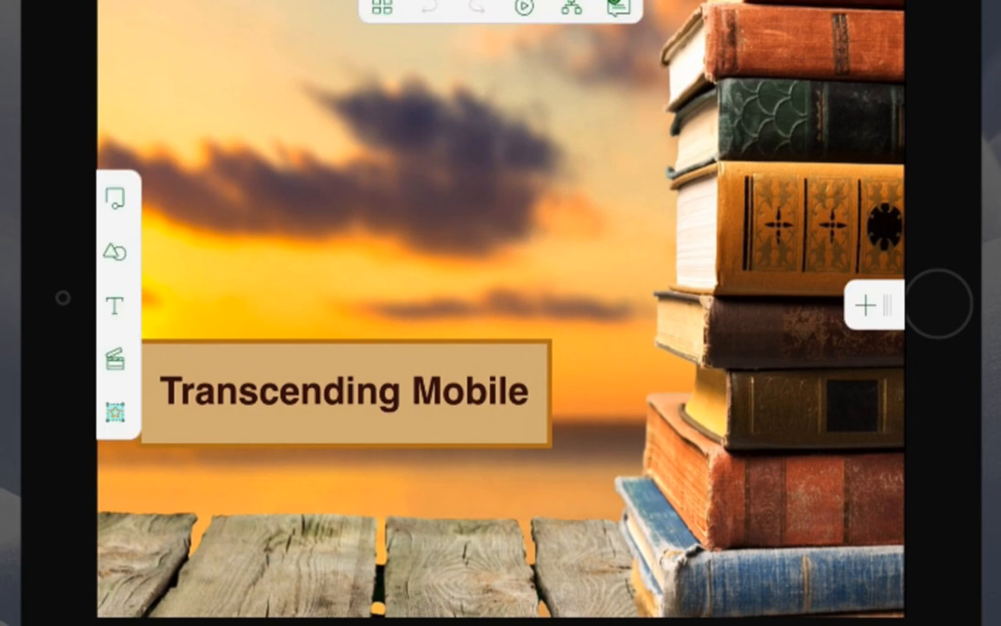
left_click(380, 9)
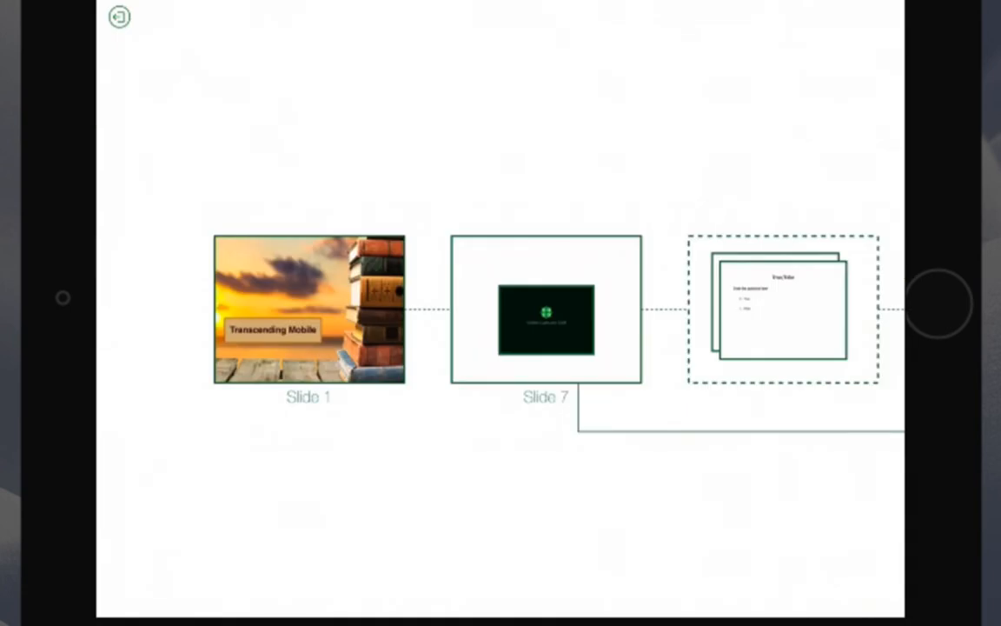
double_click(309, 309)
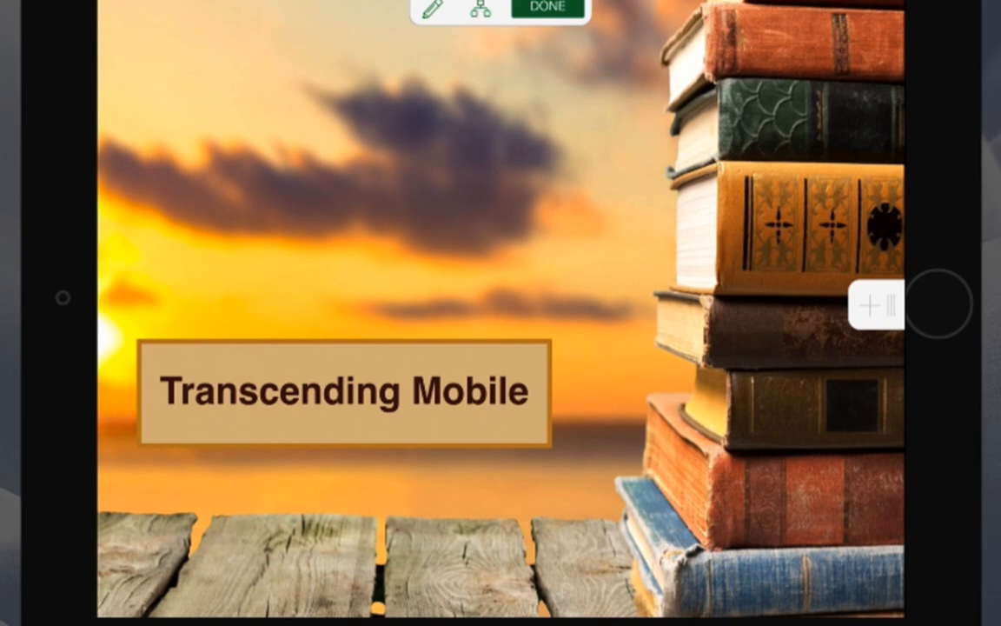
Exit review, confirming deletion of all comments and return to normal status
left_click(546, 11)
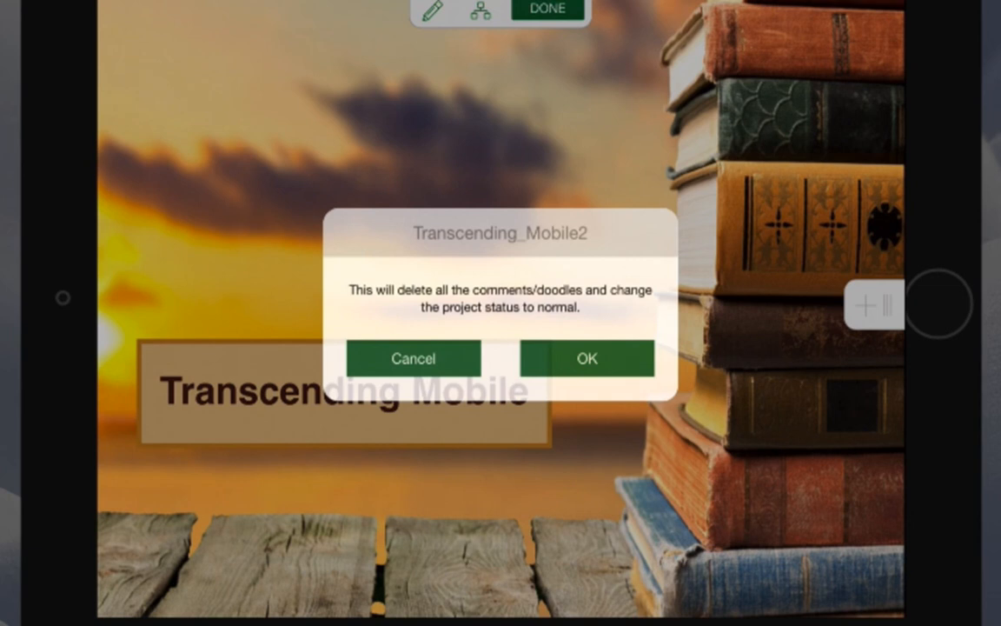
left_click(588, 359)
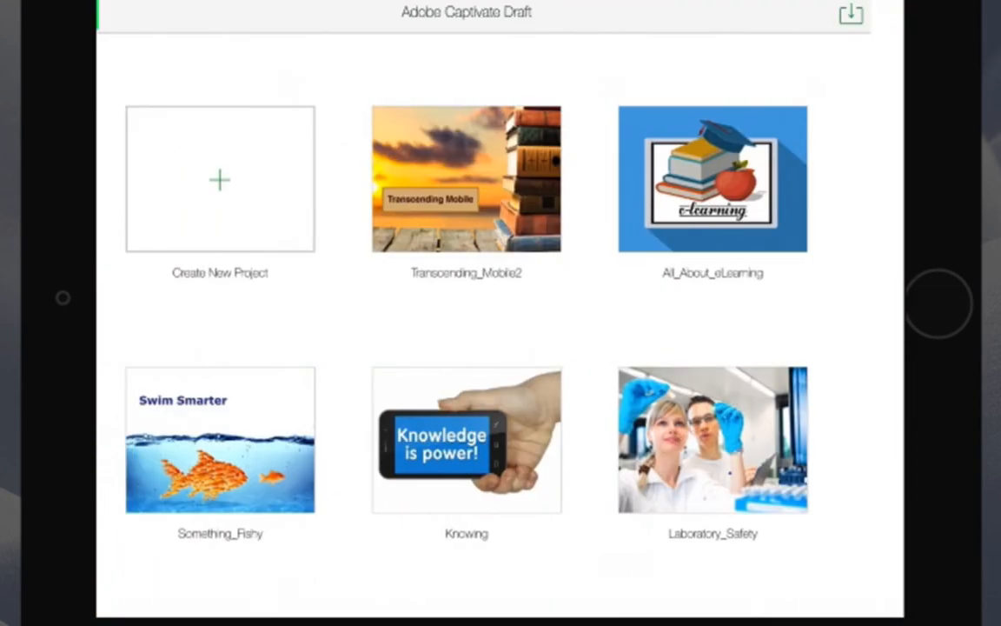